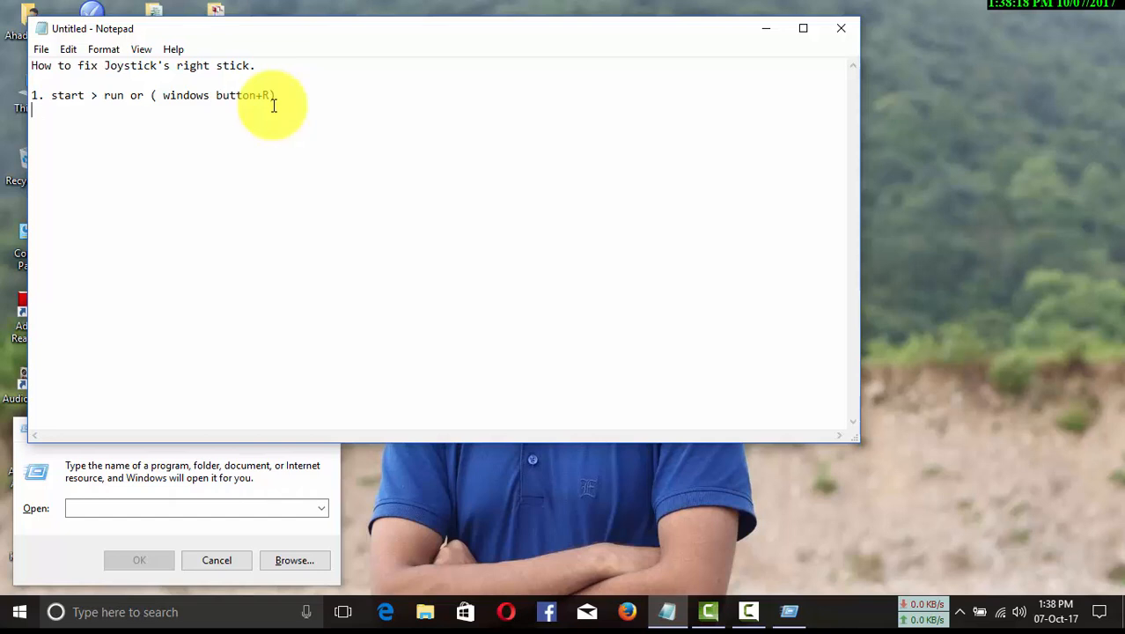
Step: Note step 2 'type "regedit"' in Notepad and enter regedit in the Run box
text(2. type "regedit")
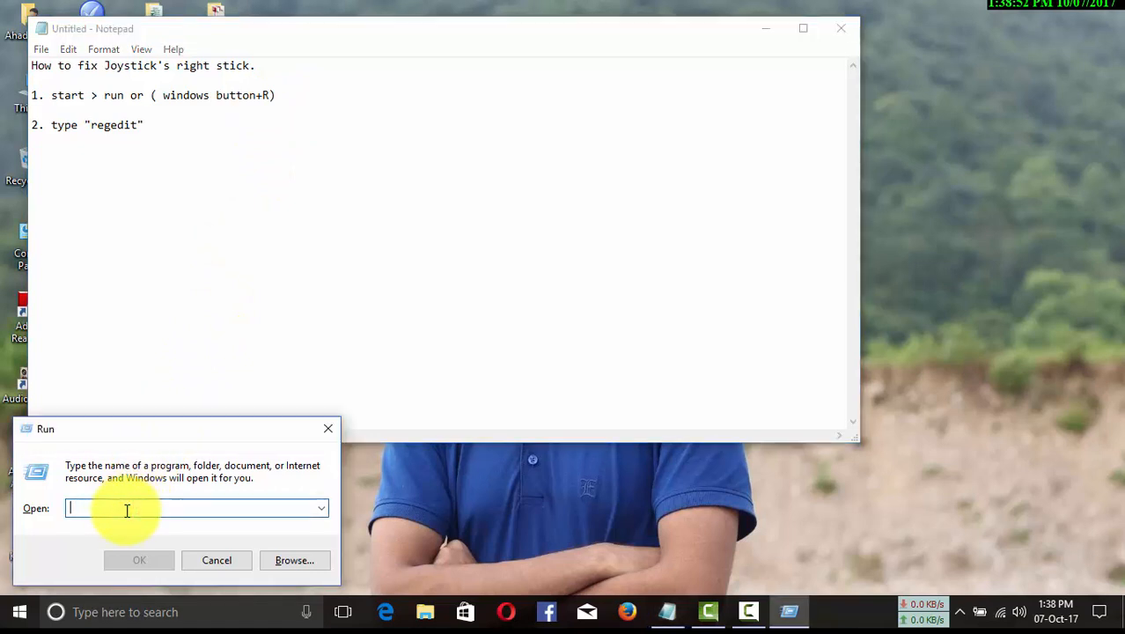
text(re)
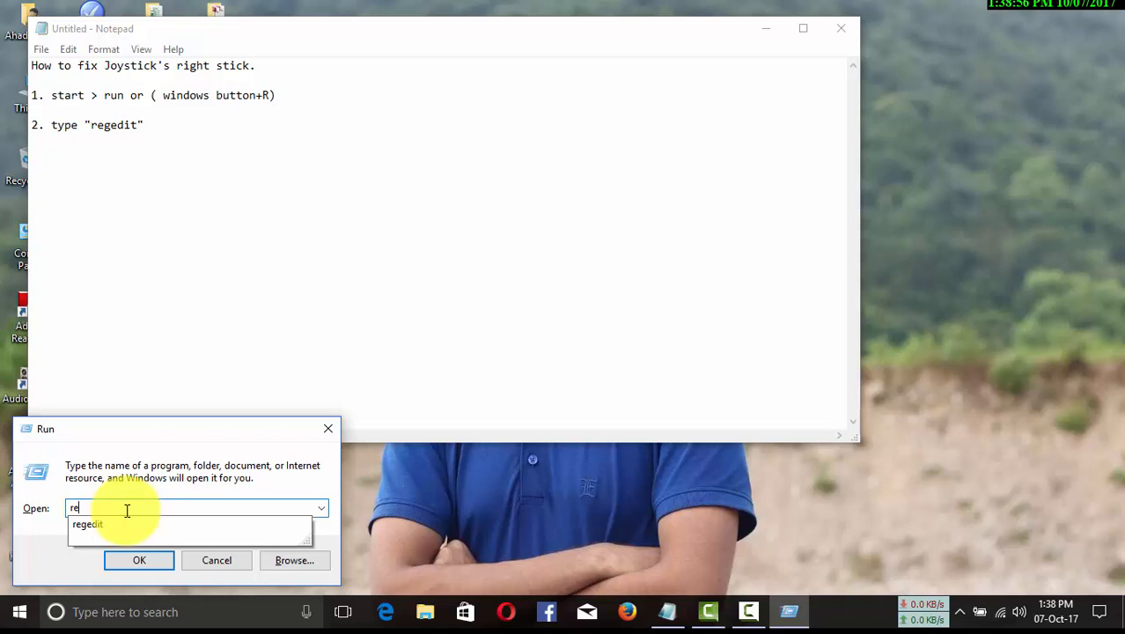
text(g)
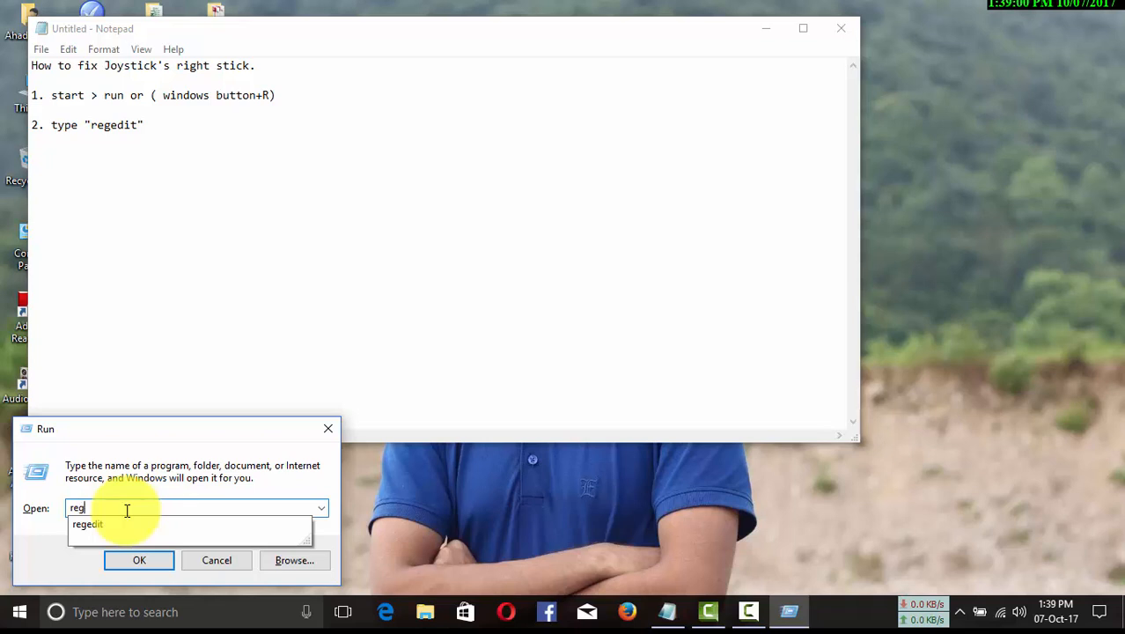
text(e)
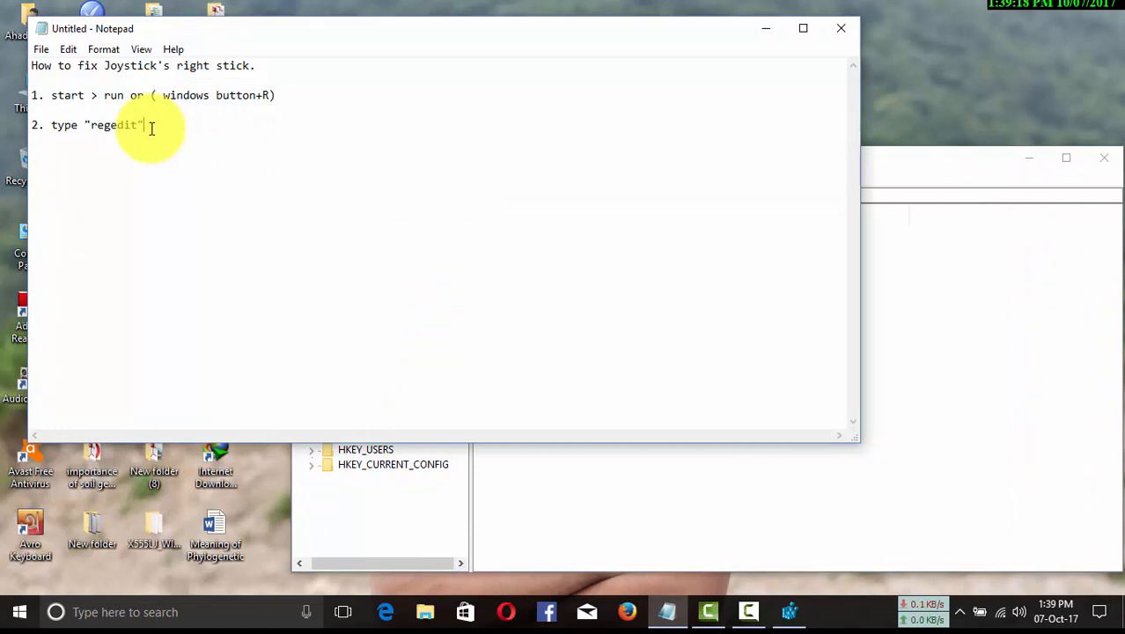
Step: Add step 3 'press ok.' and begin step 4 with the HKEY_CURRENT_USER key
text(3.press ok.)
text(4. double click on "HKEY_CURRENT)
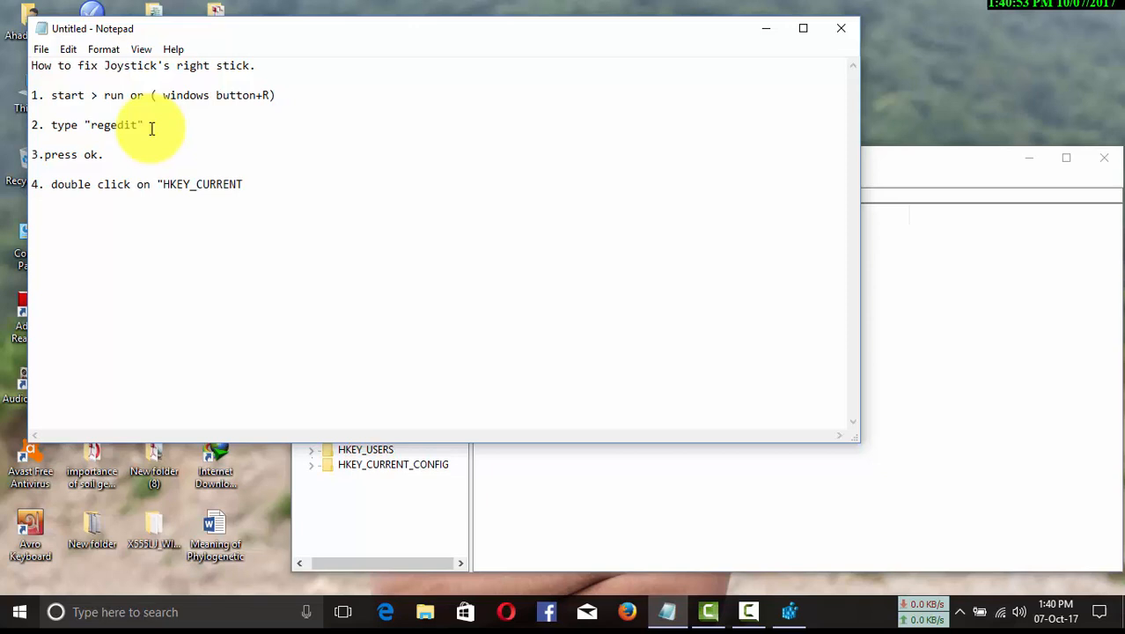
text(-)
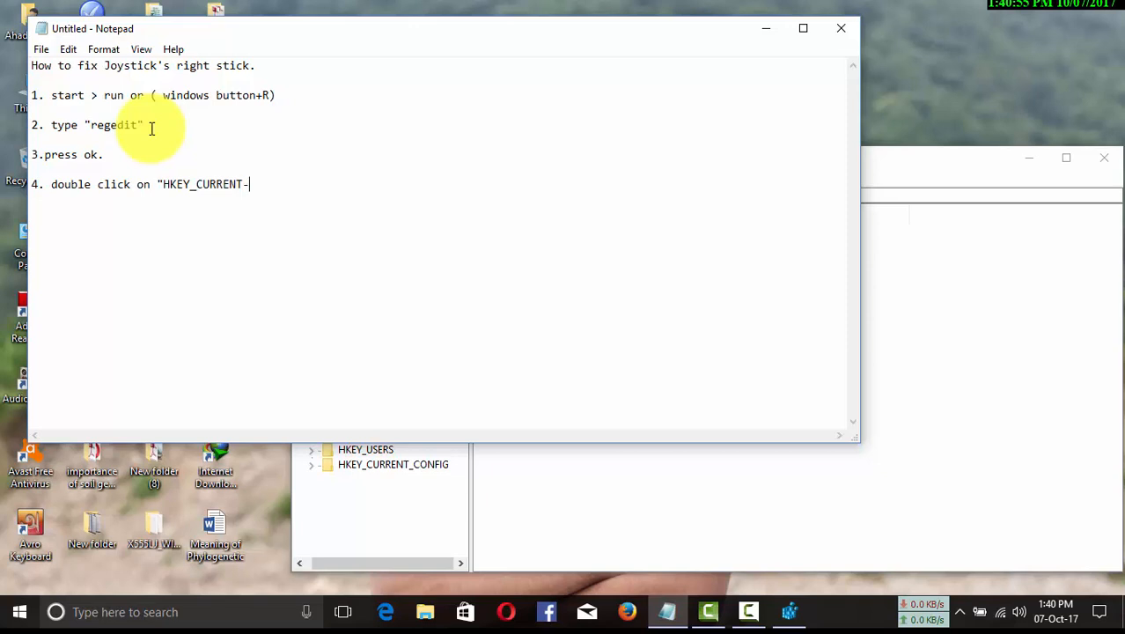
text(US)
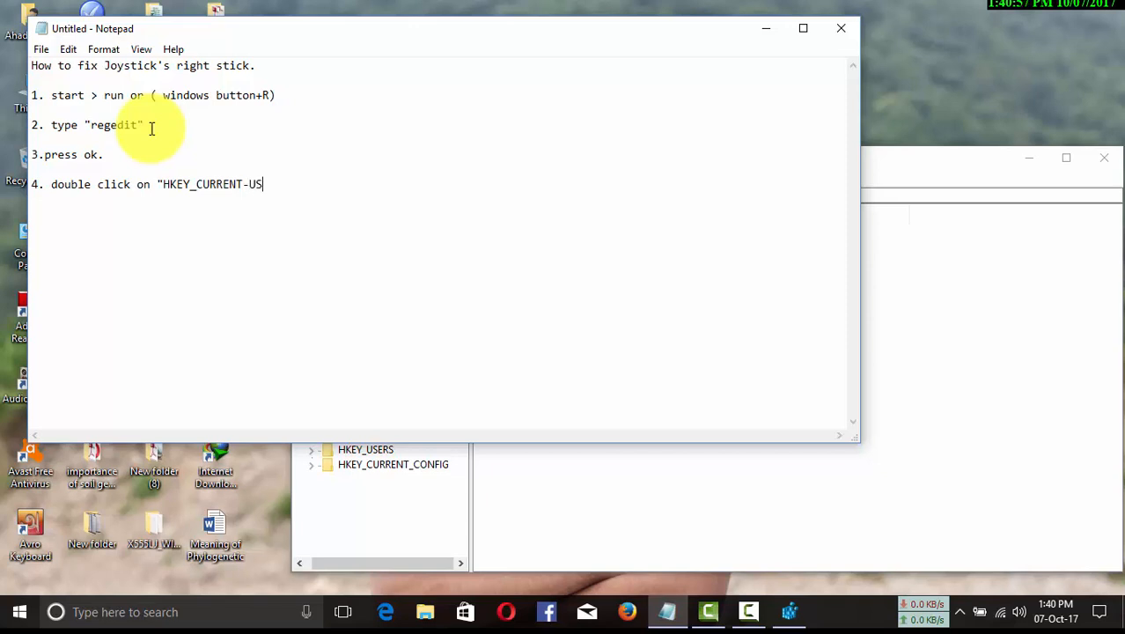
text(ER)
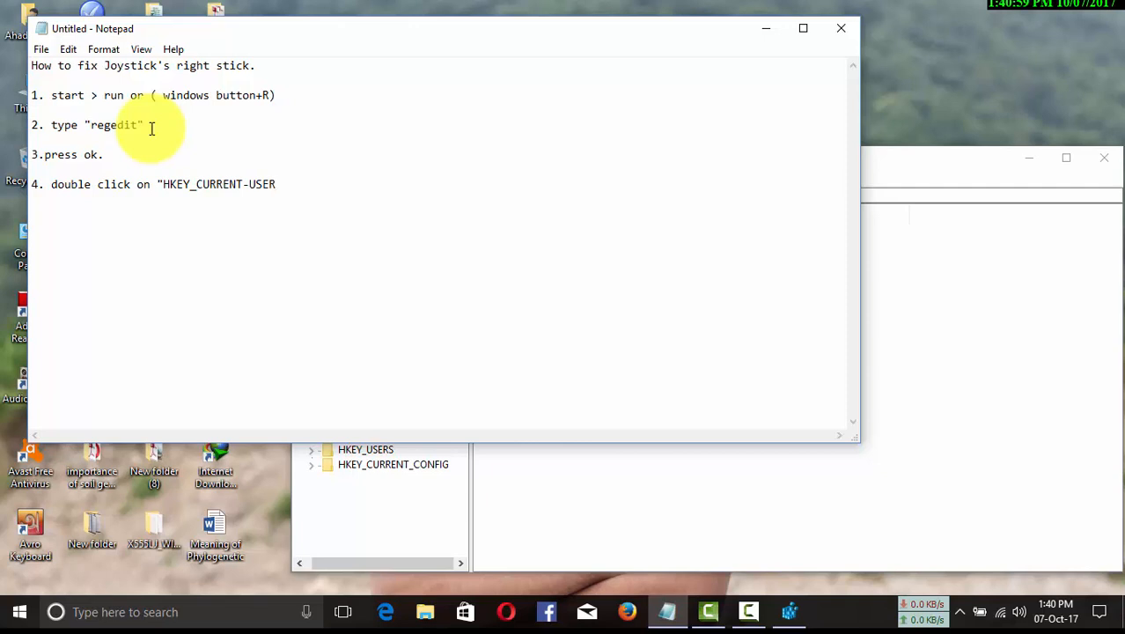
text(">)
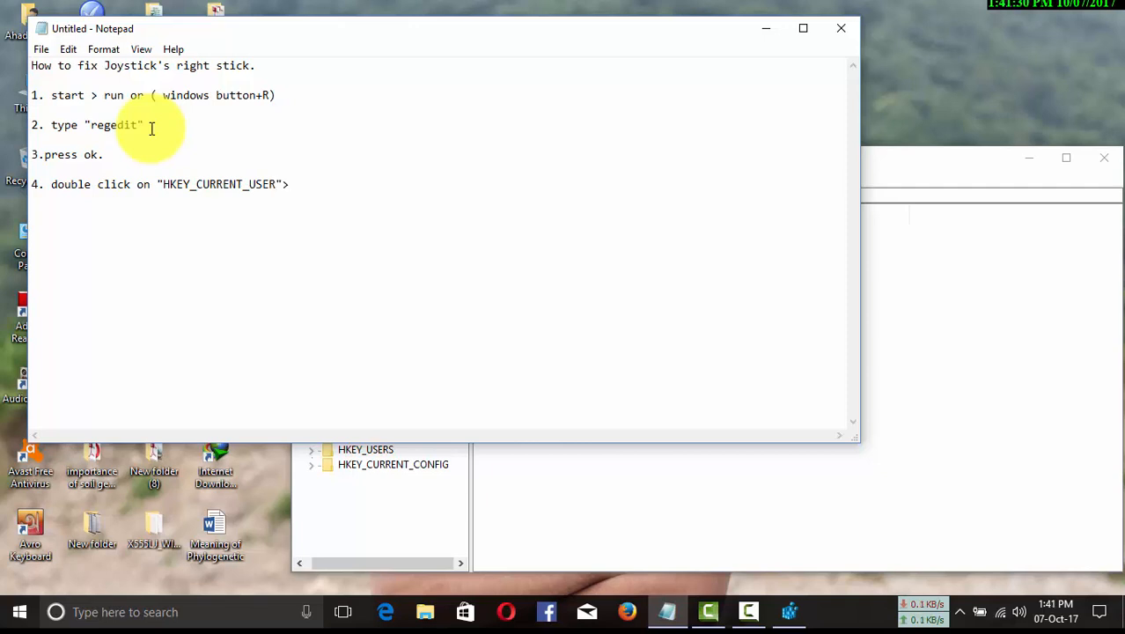
text(DUBB)
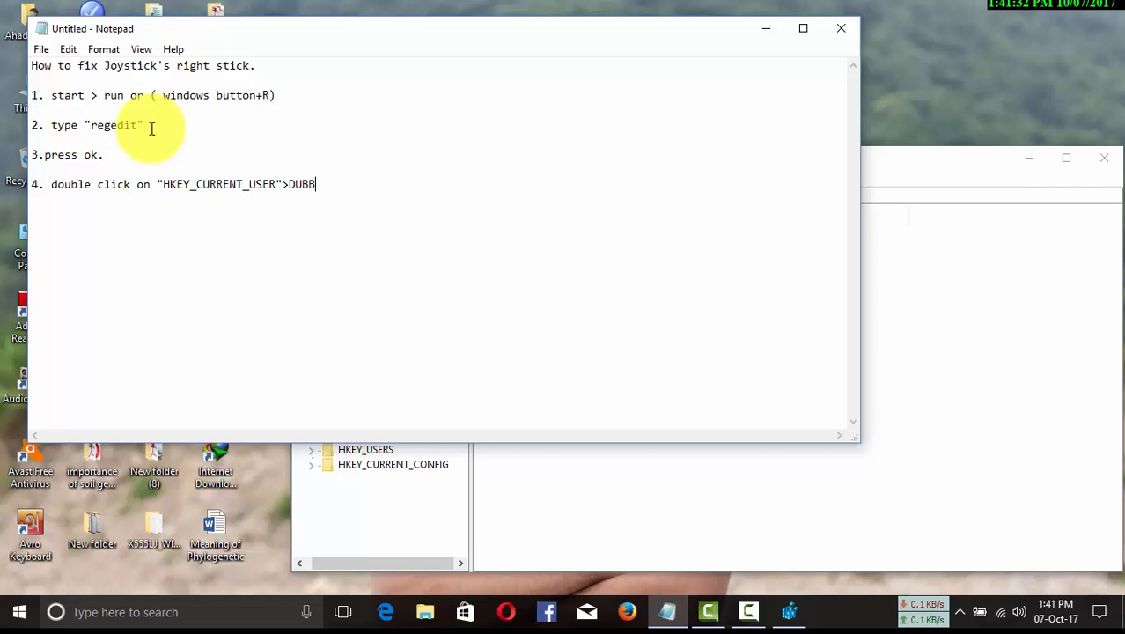
Step: Extend step 4 with double-clicking "system" and then "CurrentControl"
text(Double click "system")
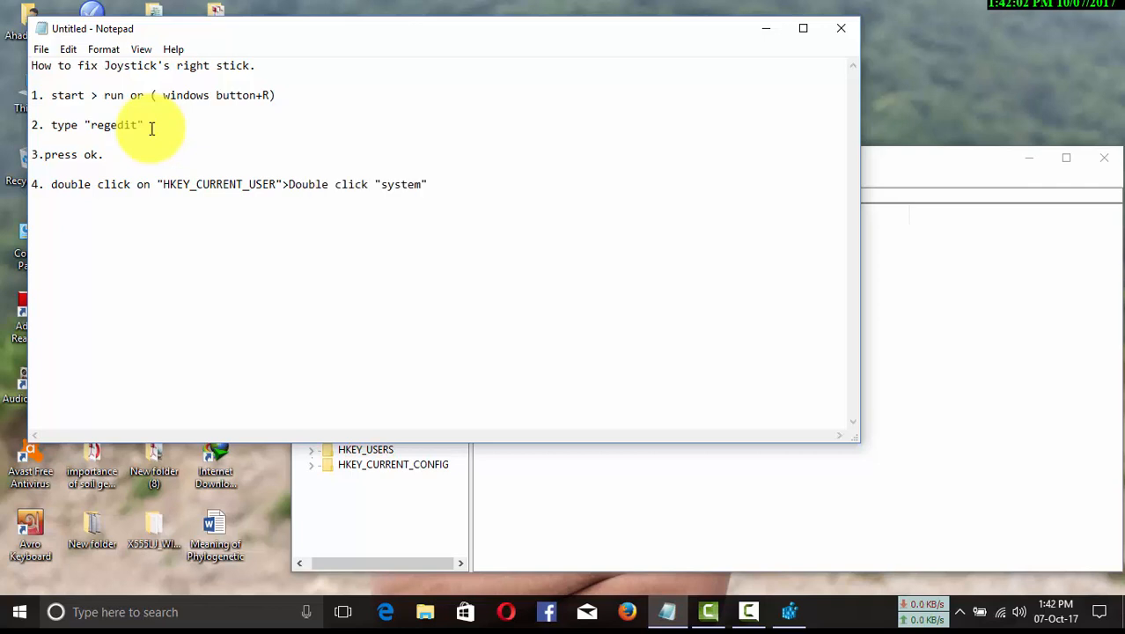
text(>)
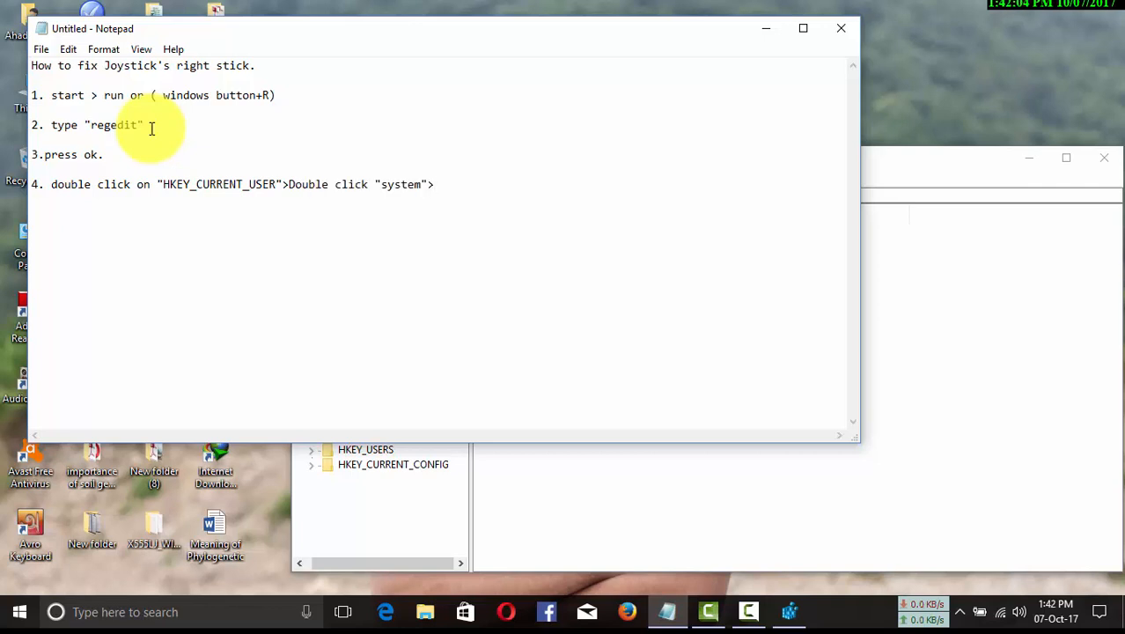
text(>double click "current)
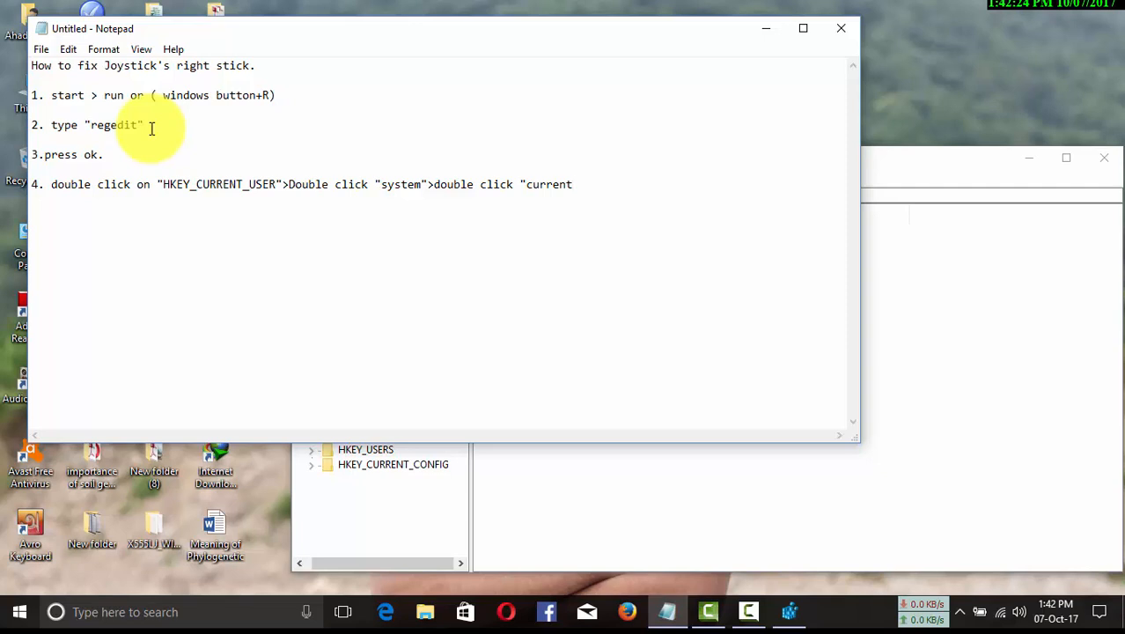
text(Co)
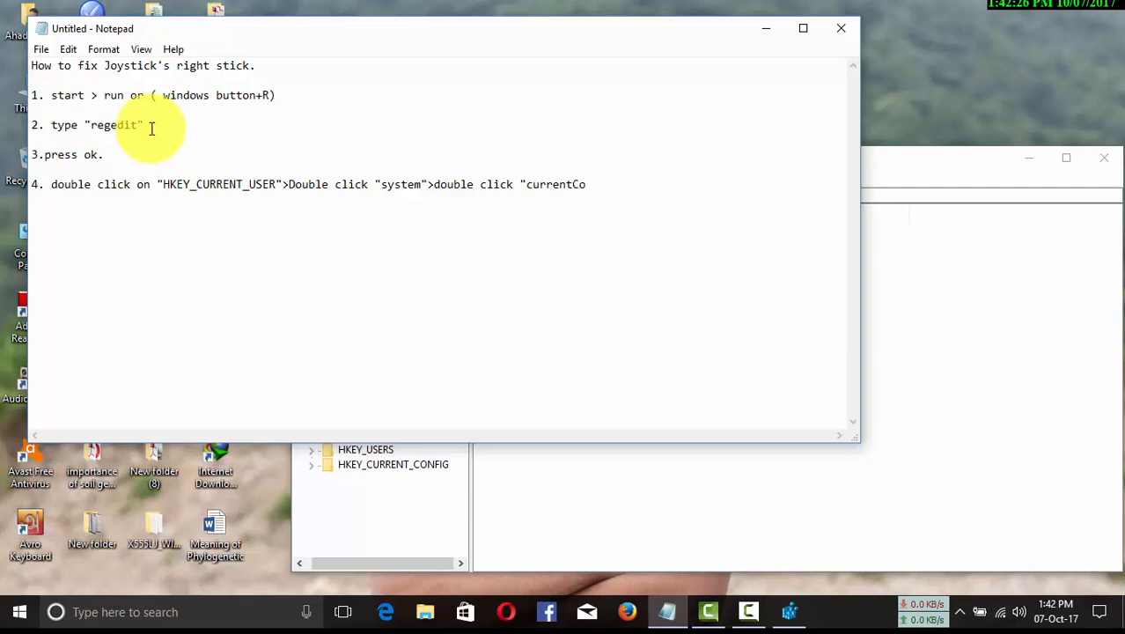
text(n)
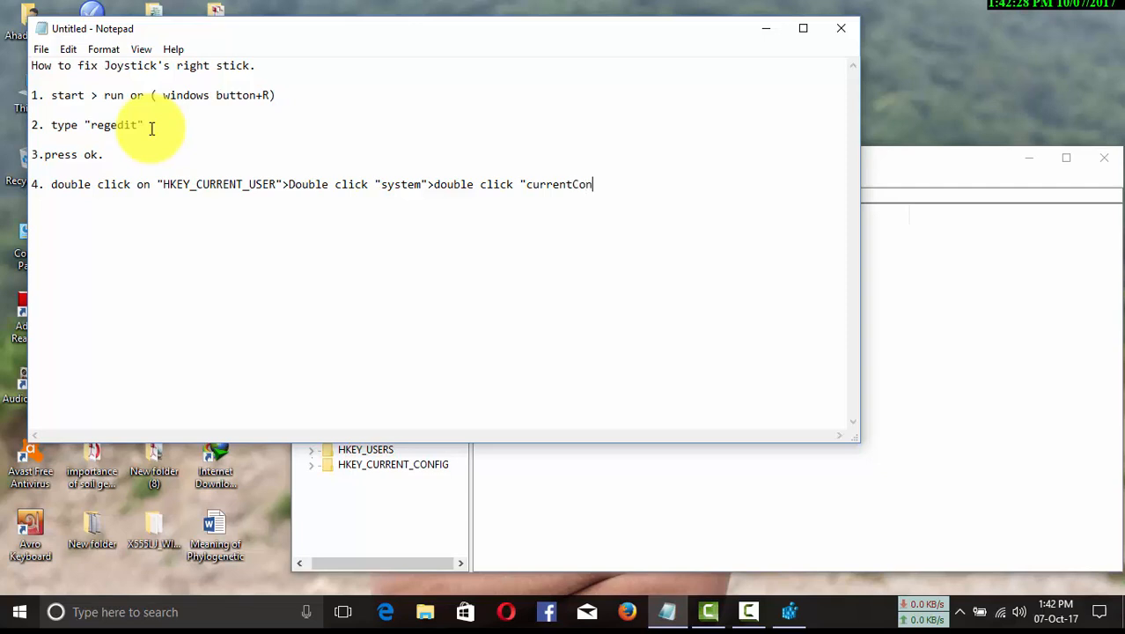
text(tro)
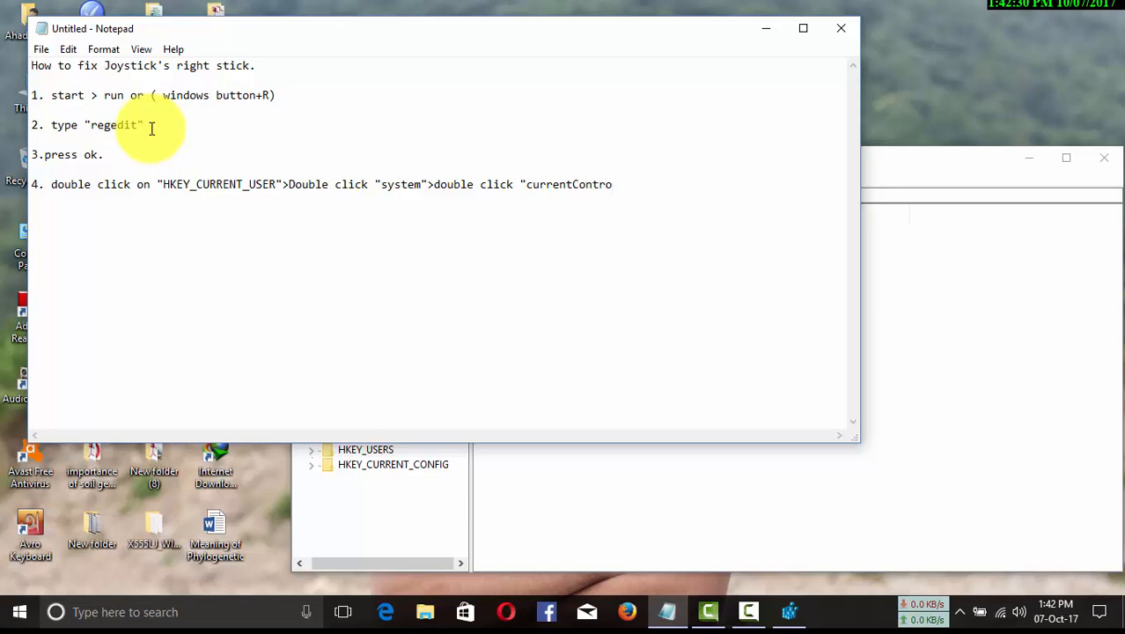
text(l)
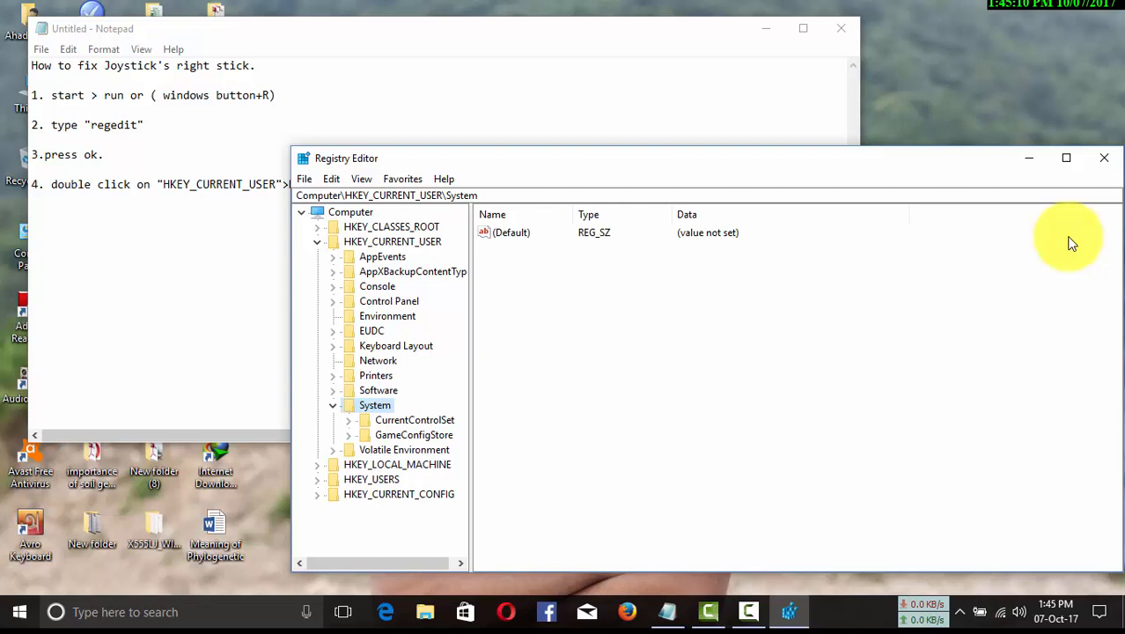
Step: Expand PrivateProperties, then Joystick's OEM key to list its VID device subkeys
click(347, 420)
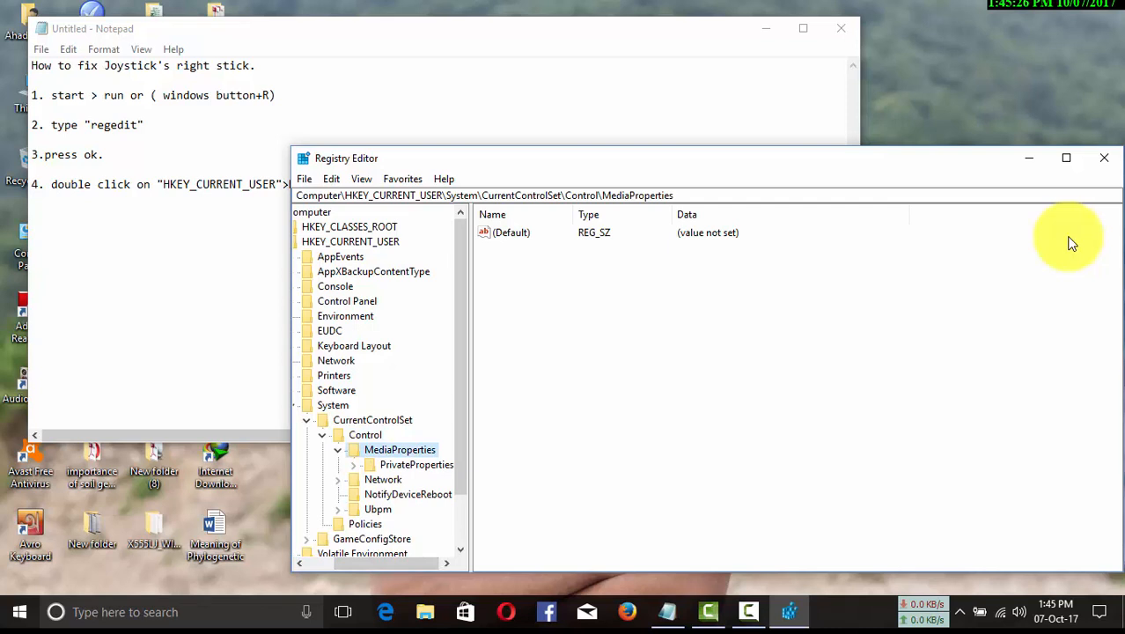
double_click(417, 463)
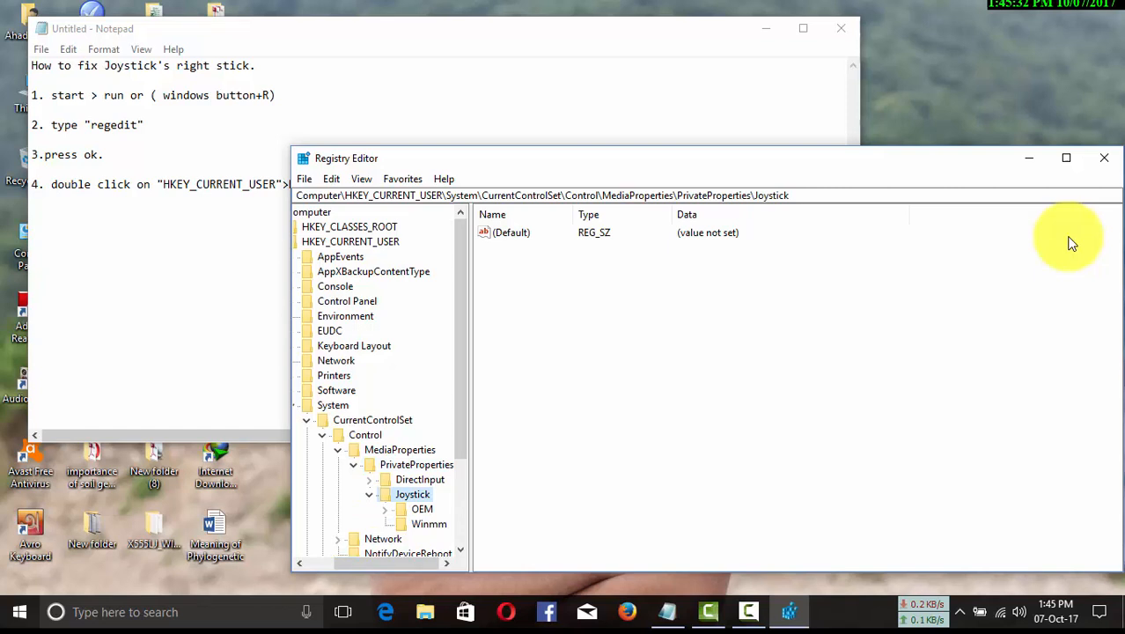
click(421, 509)
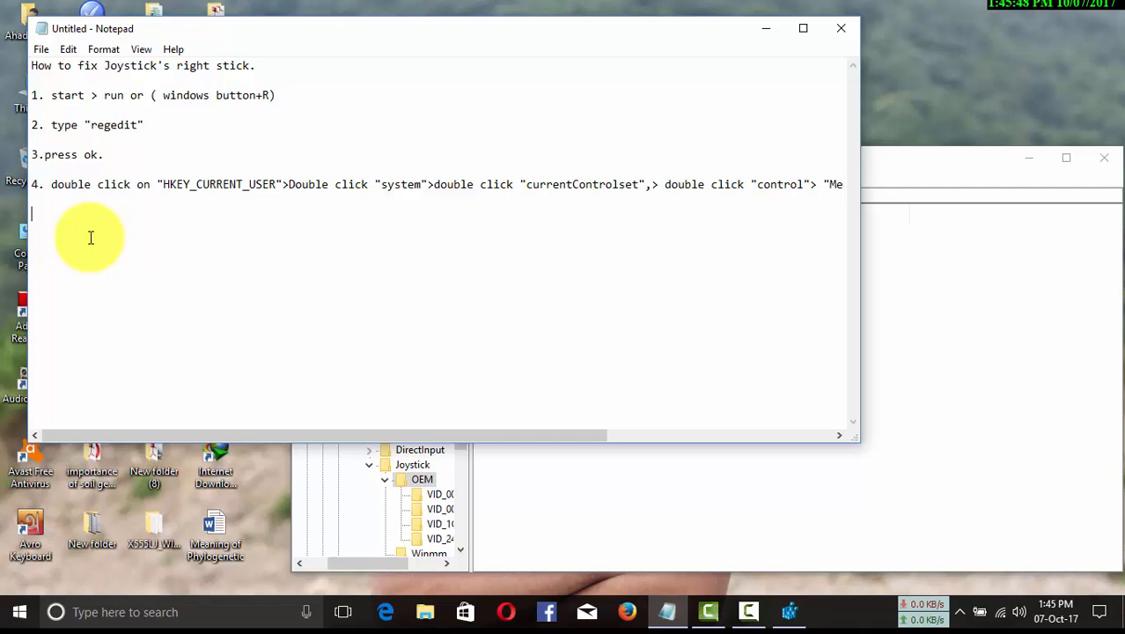
Step: Write step 5: double-clicking OEM shows VID_****&PID***** folders; single-click one
text(5)
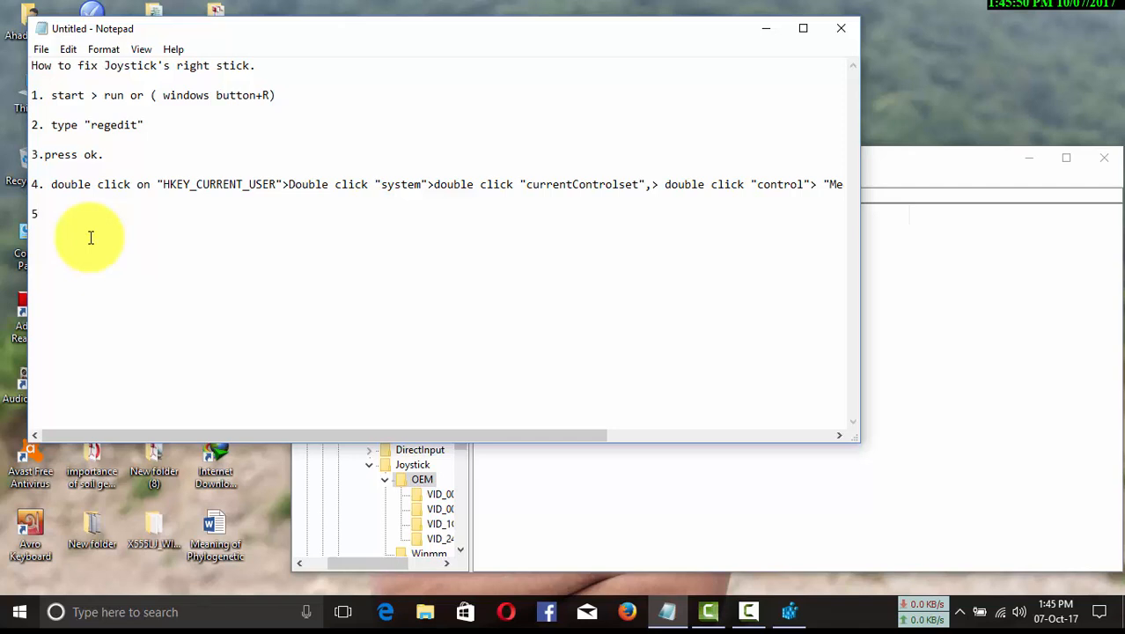
text(after double click on "OEM" you will see down menu there are folders named like "VID_****&PID*****".)
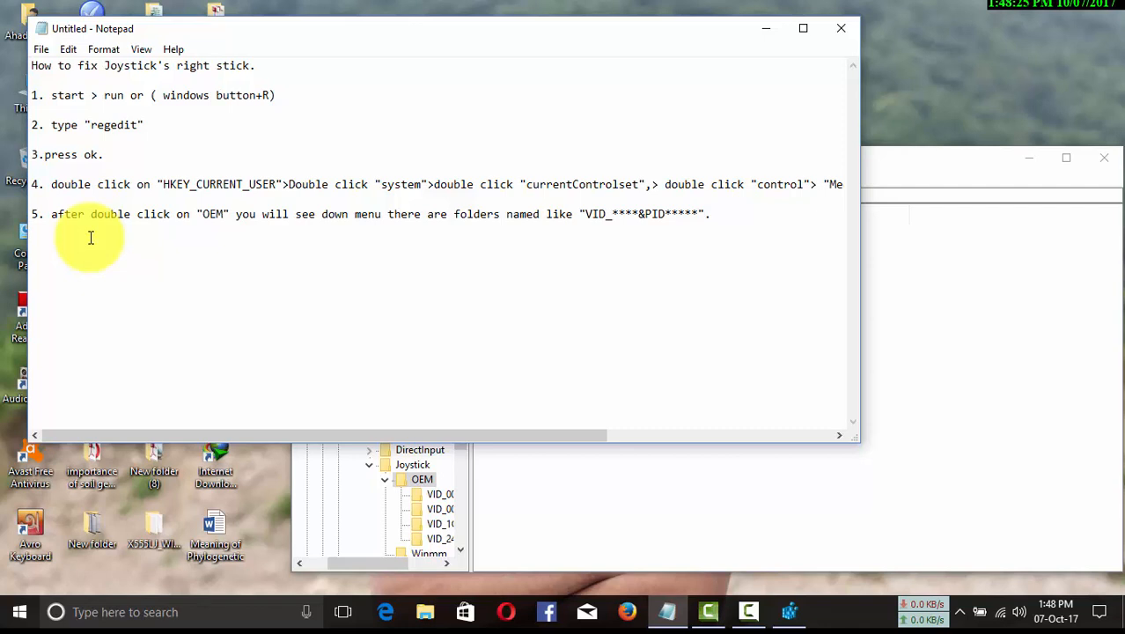
text(.single click on)
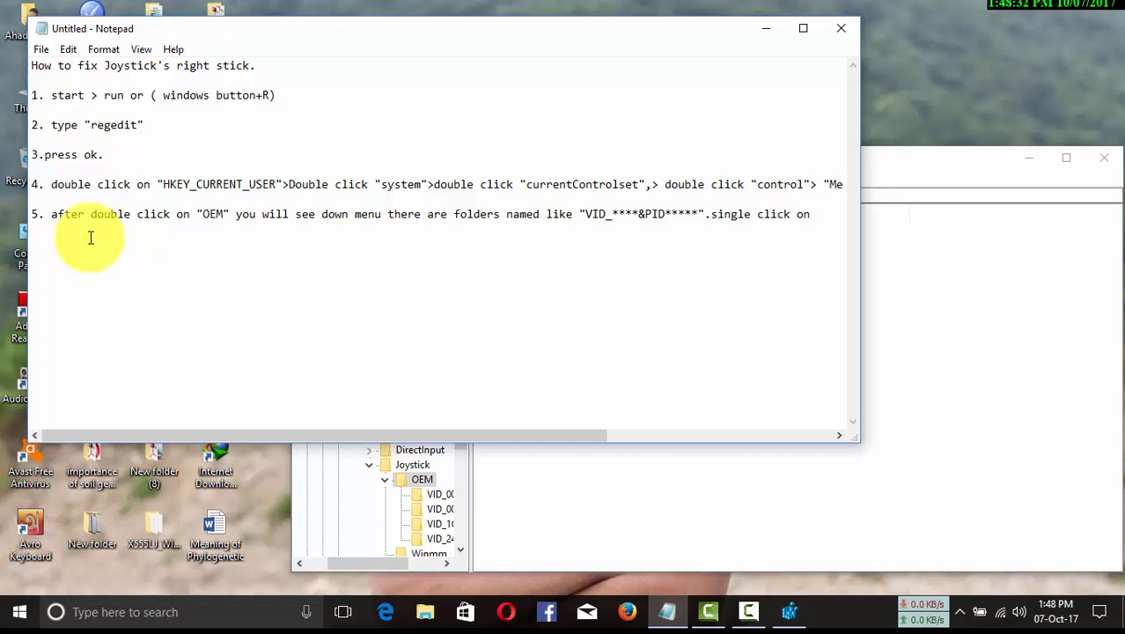
text(it)
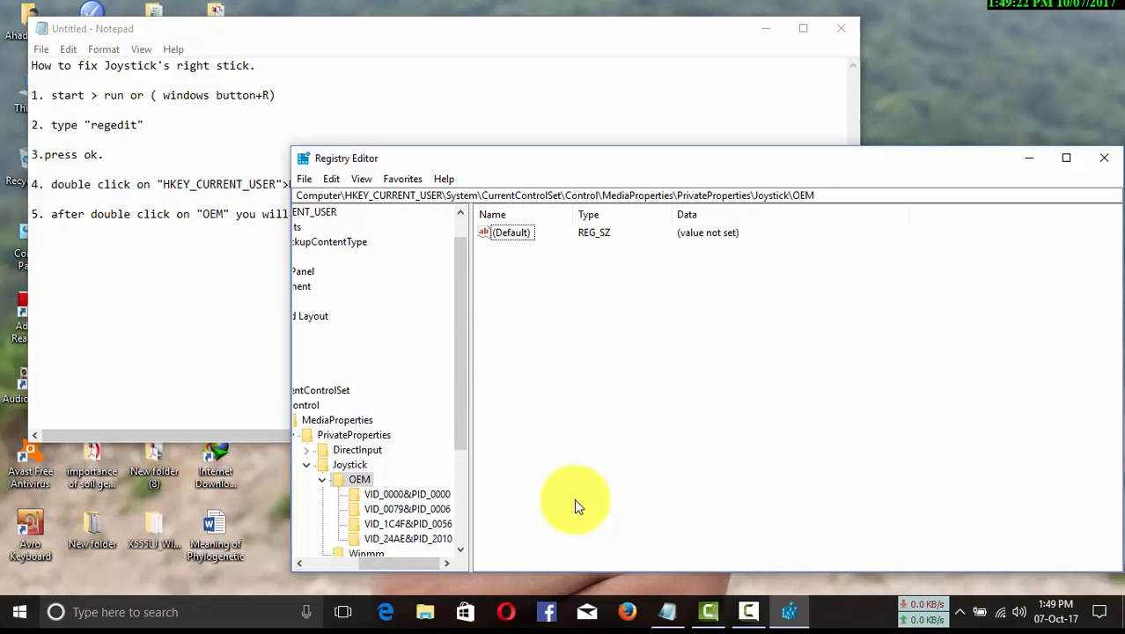
Step: Select the VID_0079&PID_0006 device key under OEM
click(407, 509)
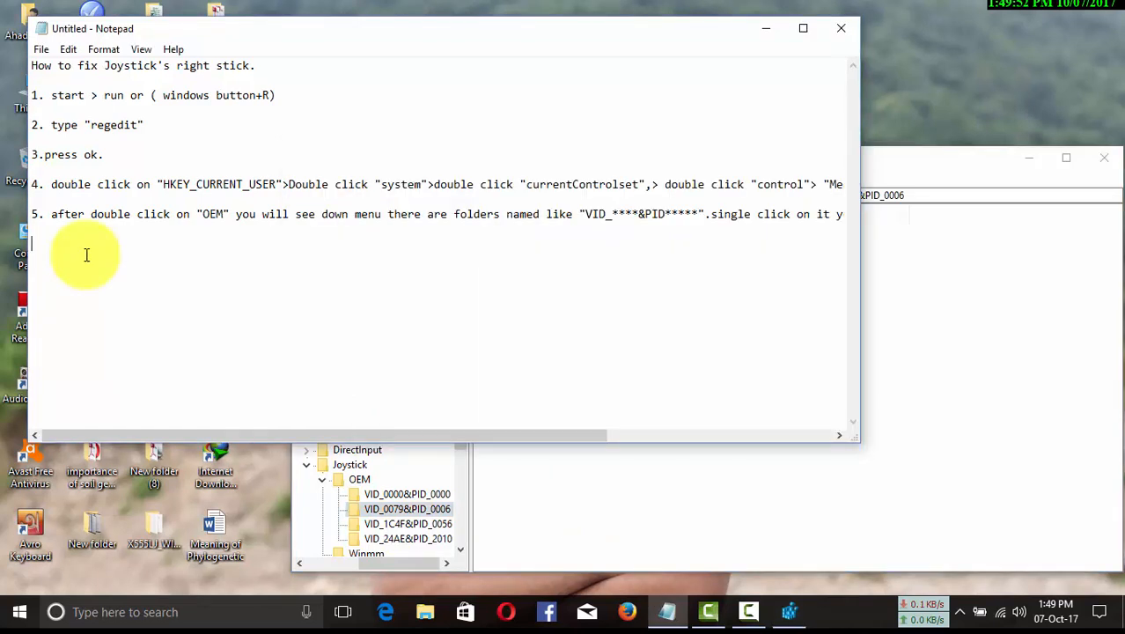
Step: Write step 6 about locating OEMName and step 7: right-click OEMName and choose Modify
text(6. on the bottom there will be "OEMName" and beside that will the current name of your gamepad.)
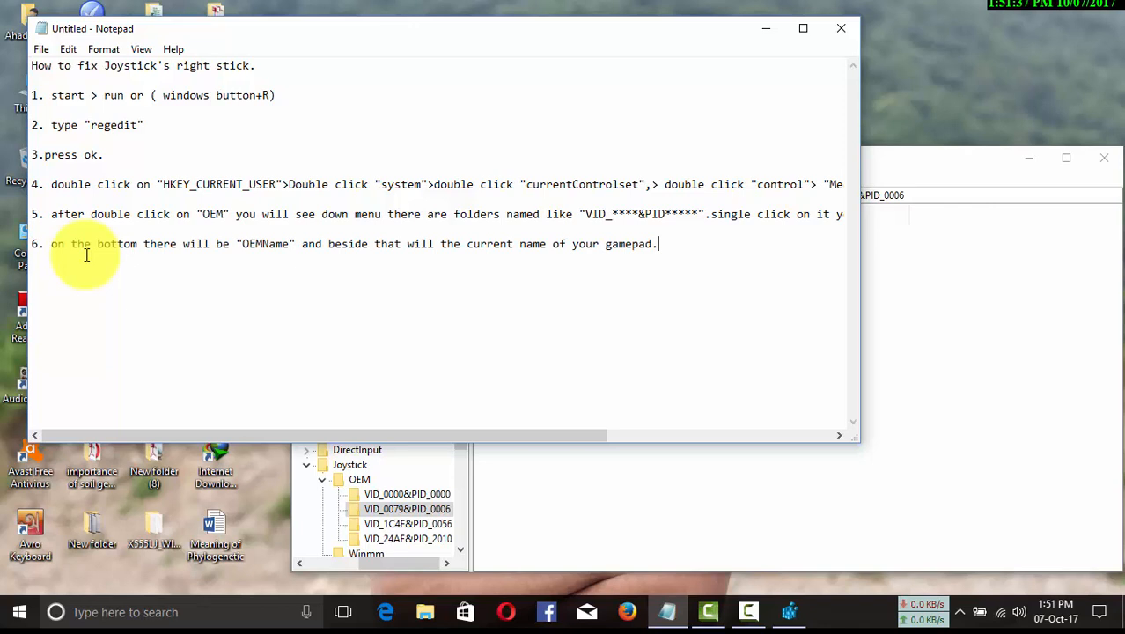
text(7. right click on "OEMName" and select "Modify".)
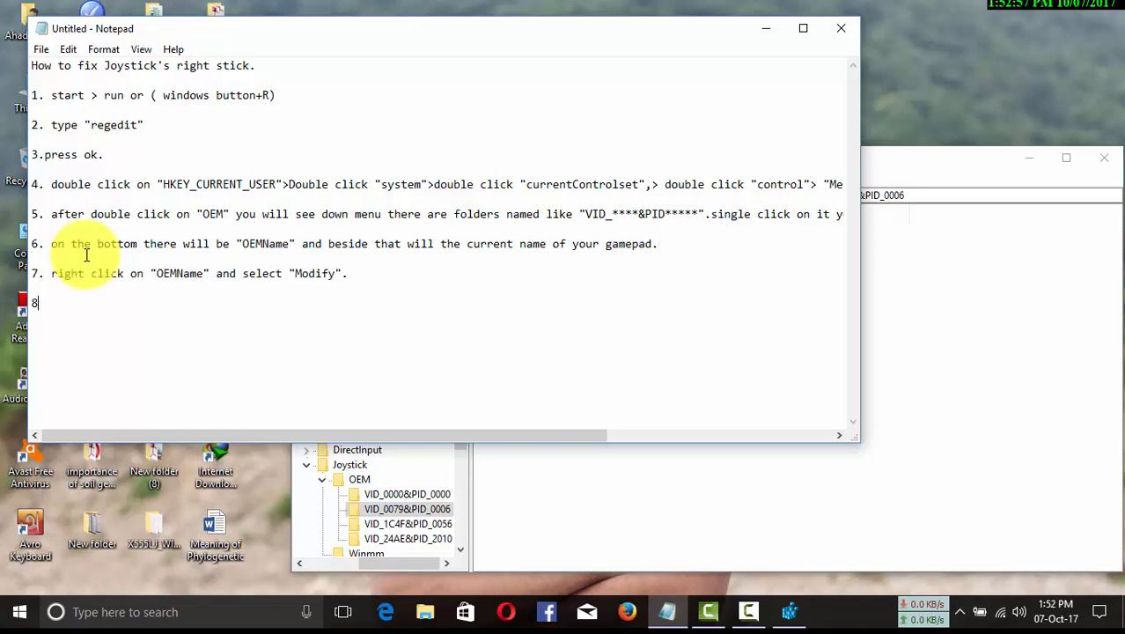
text(.)
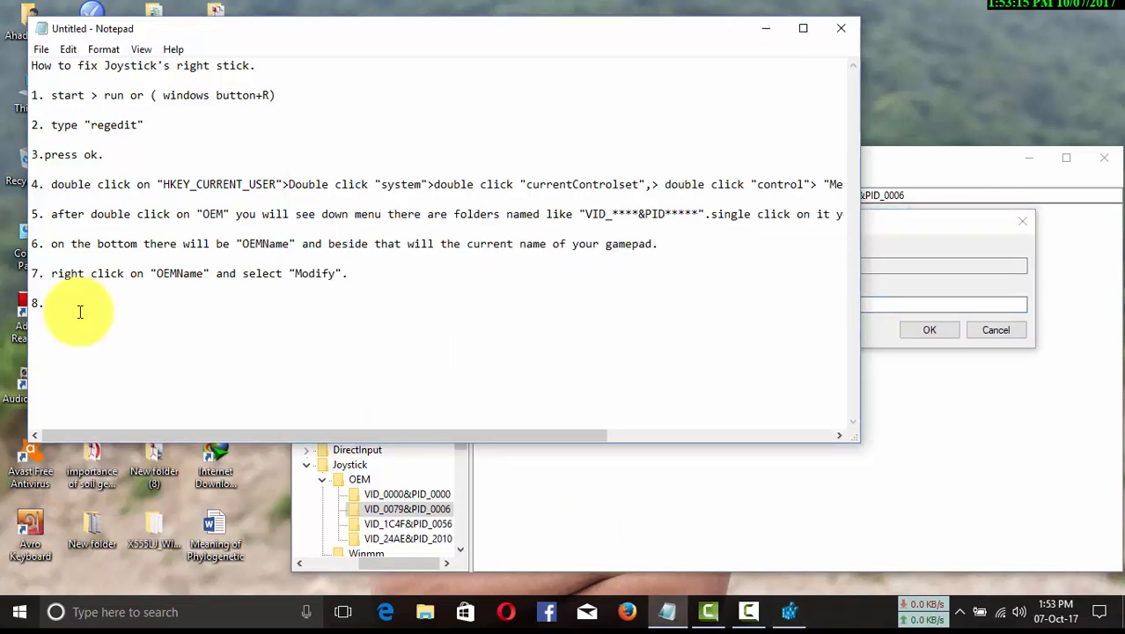
Step: Write step 8: change the name to exactly 'Logitech Cordless RumblePad 2', click OK, close it
text(change the current name to " Logitech Cordless RumblePad 2". you have to write exactly I wrote it.)
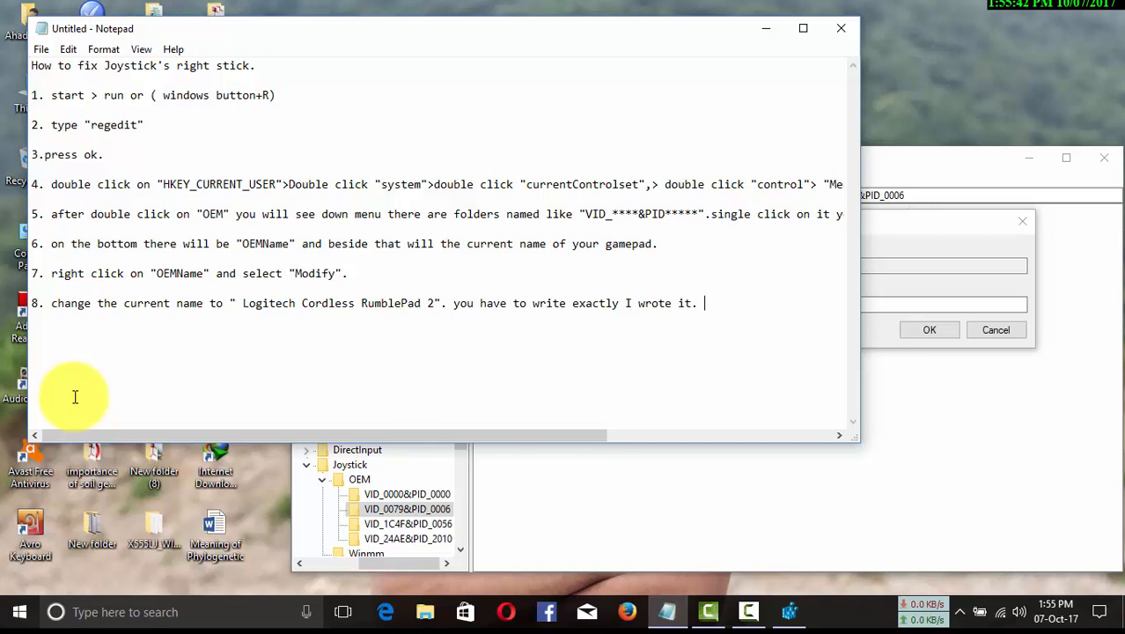
text(click ok)
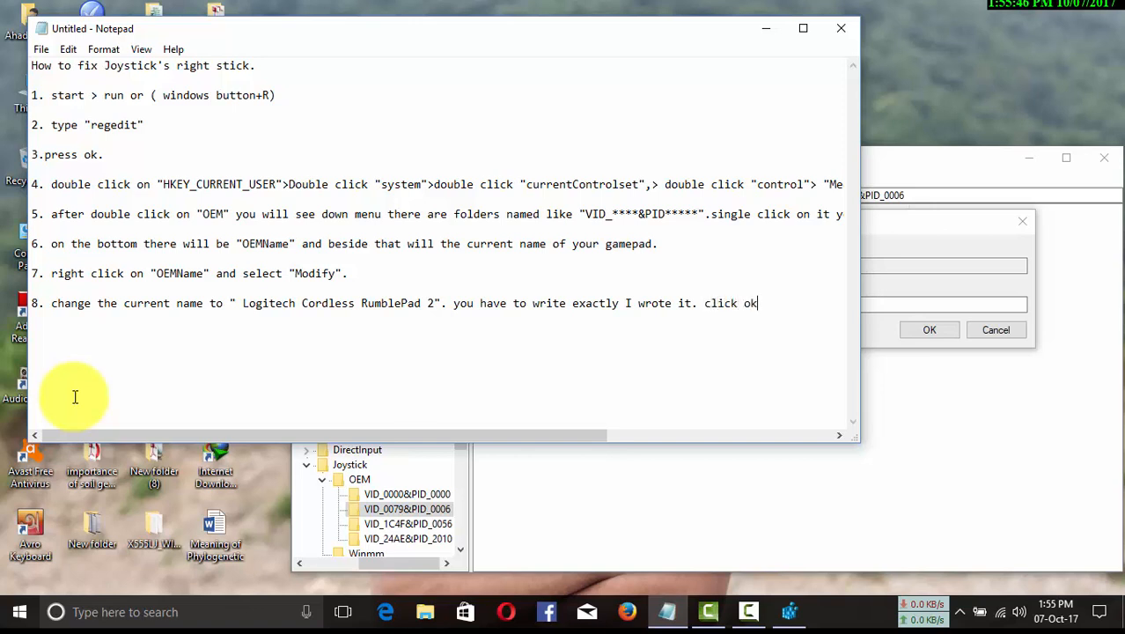
text(" ")
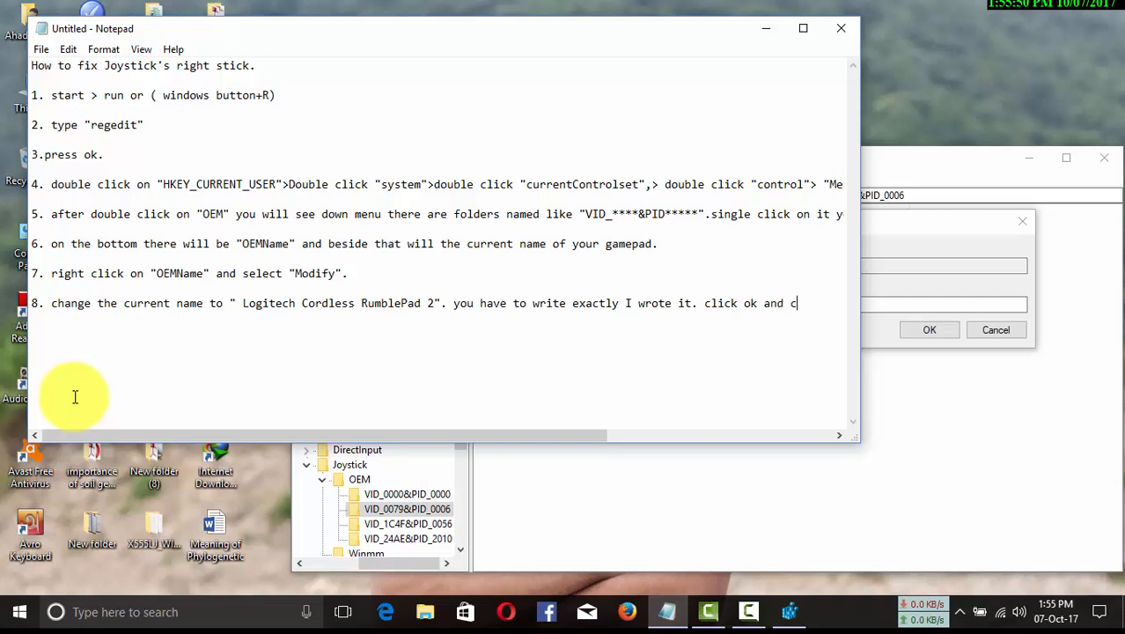
text(lose)
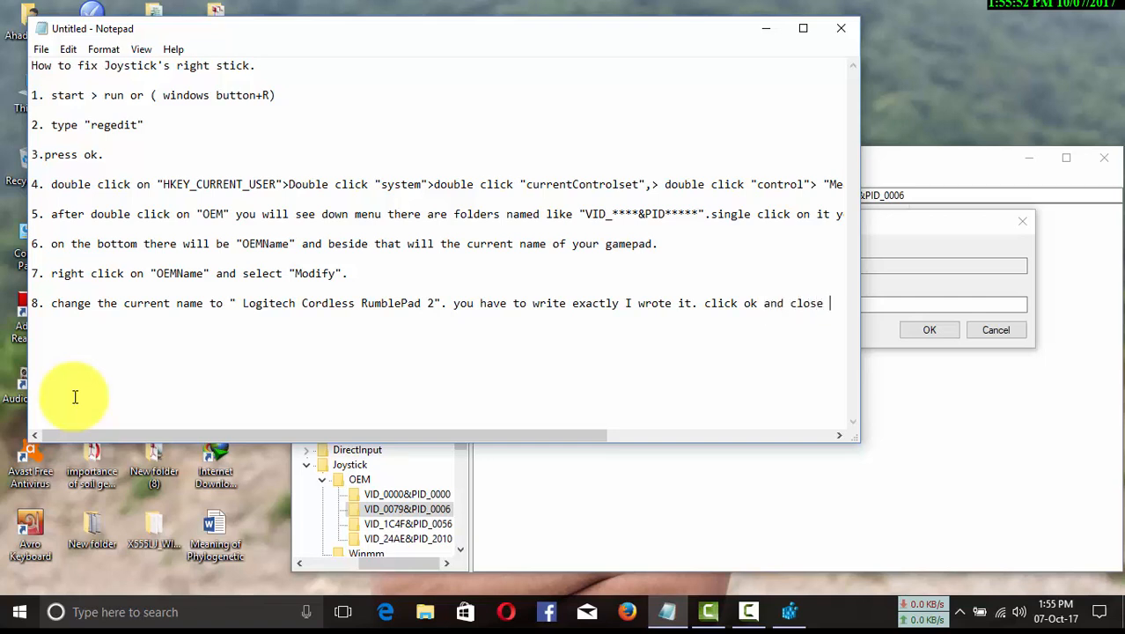
text(it)
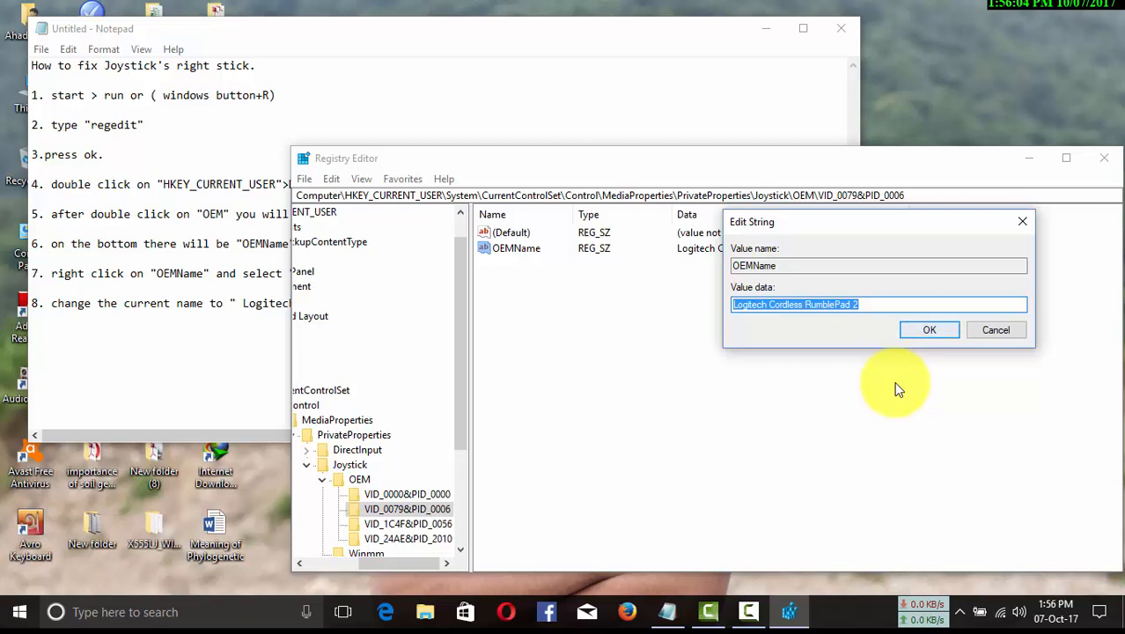
Step: Confirm the new OEMName value and close Registry Editor
click(929, 329)
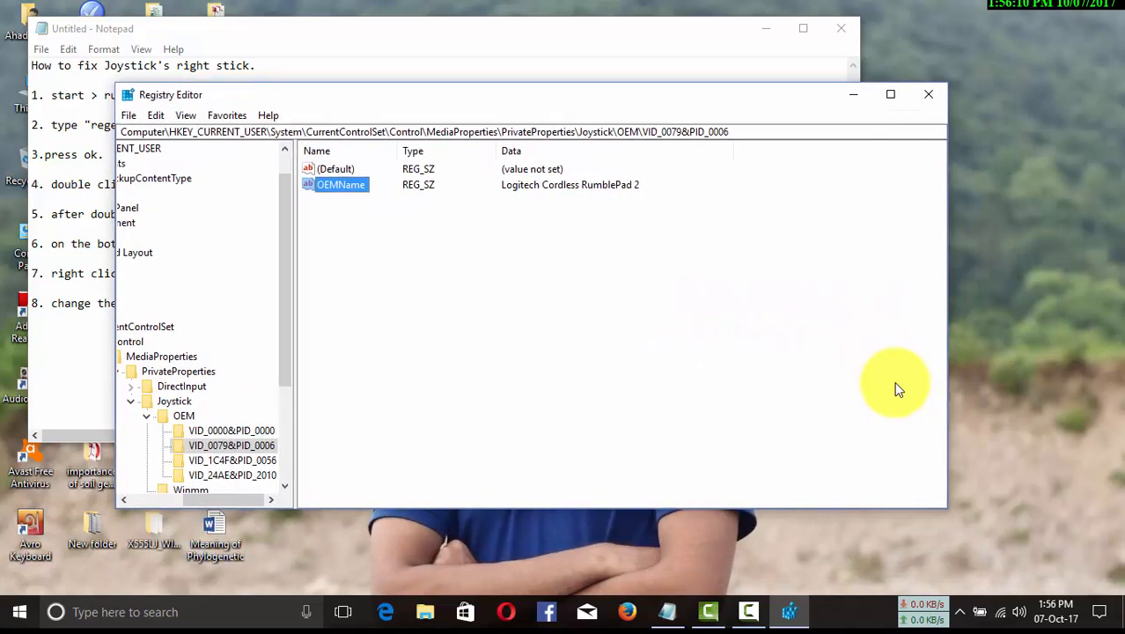
click(927, 94)
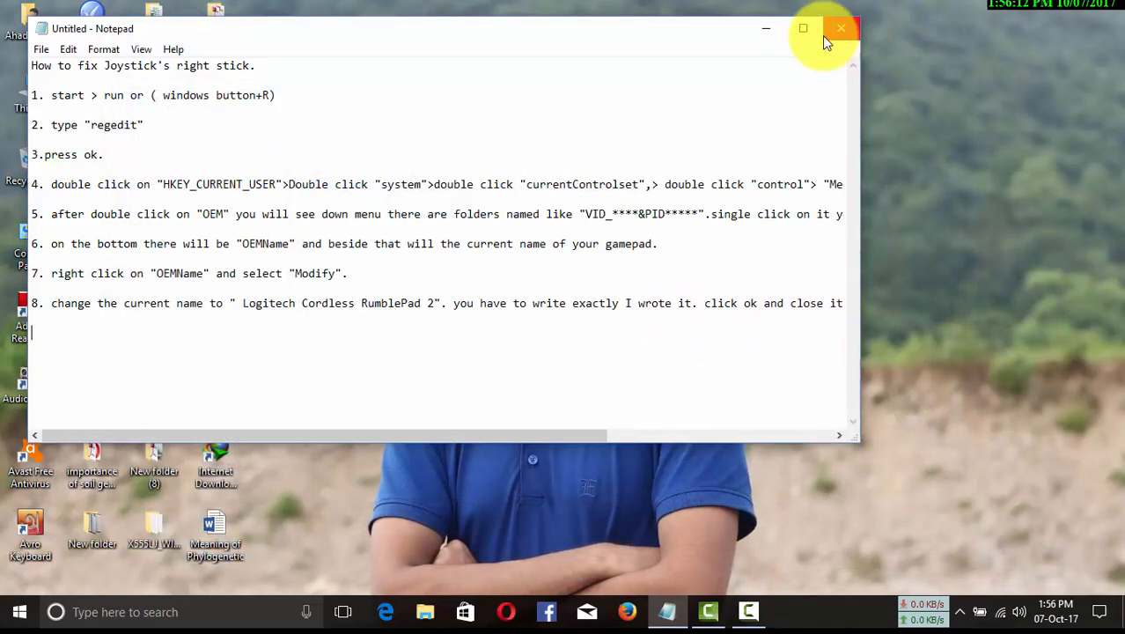